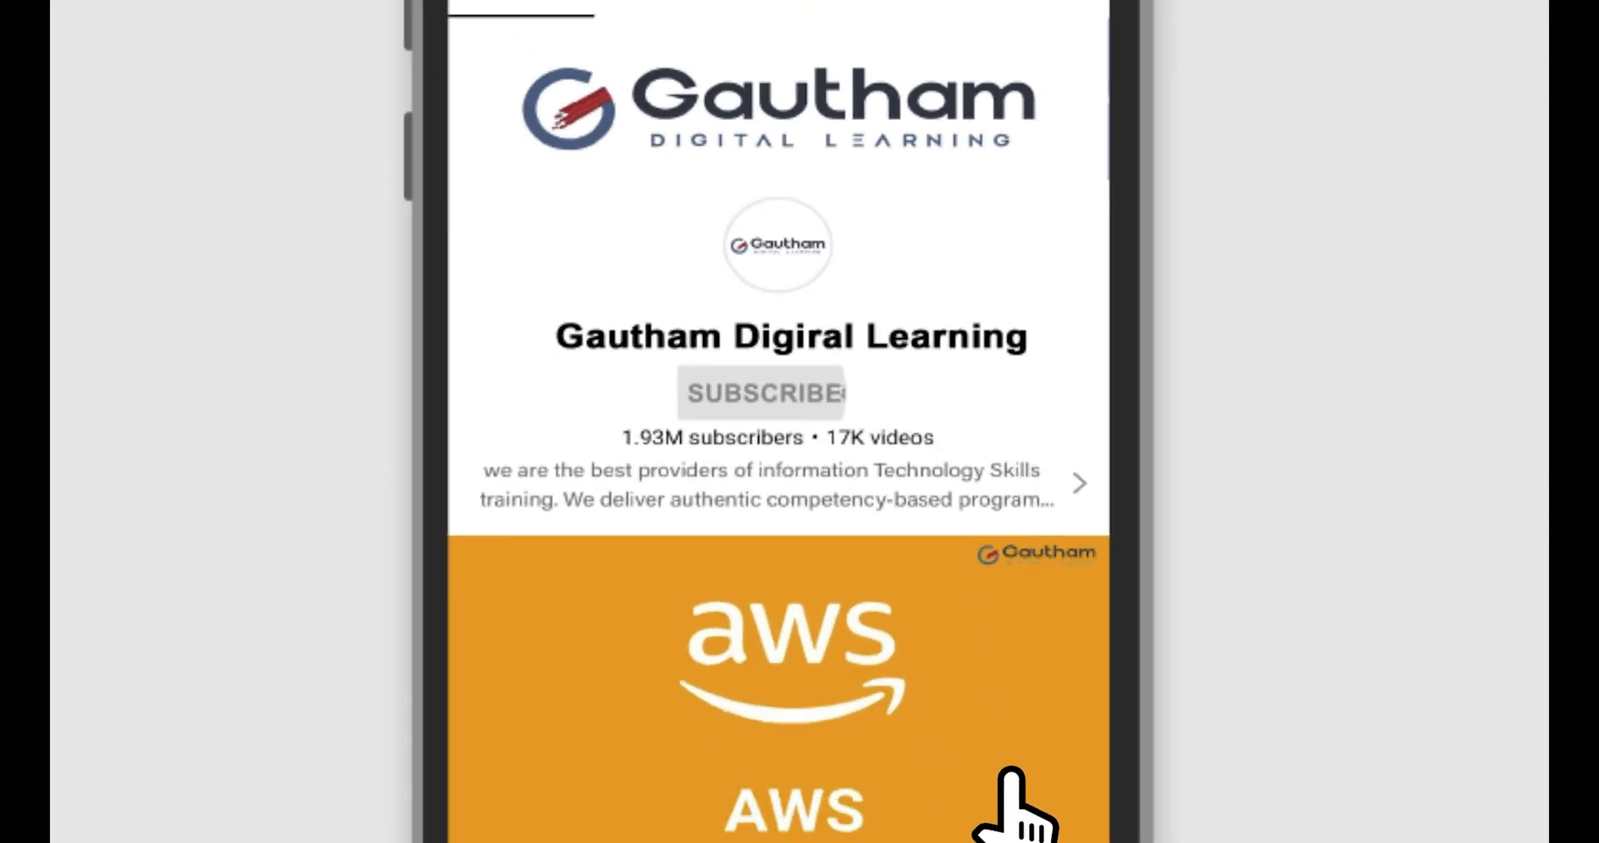
# Step: Bring up the root terminal session on the machine after the intro
pyautogui.click(761, 393)
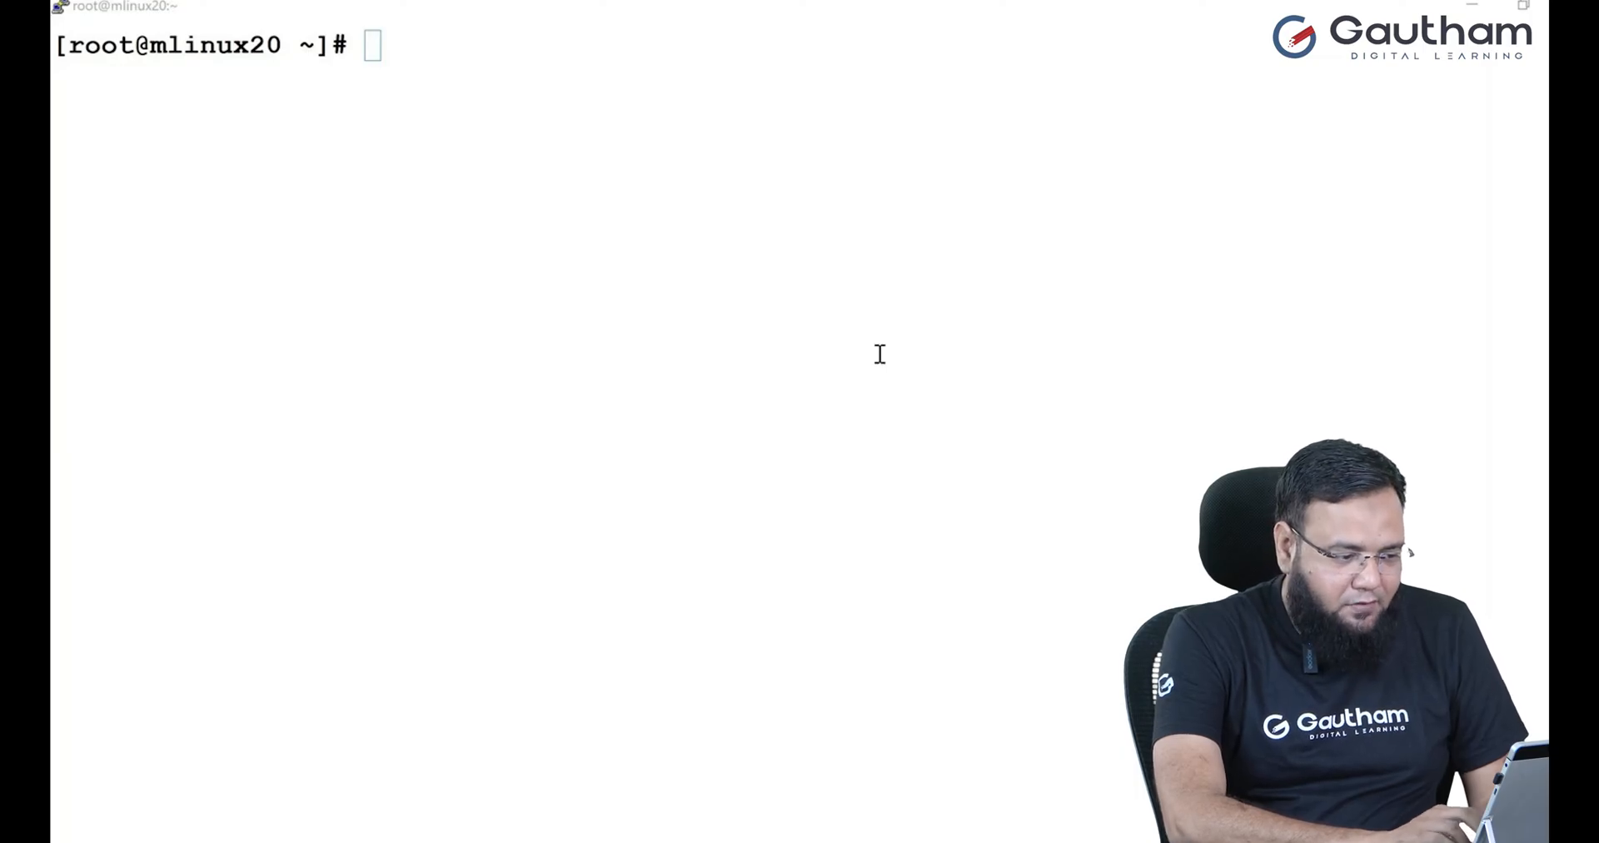
pyautogui.write('fdisk -')
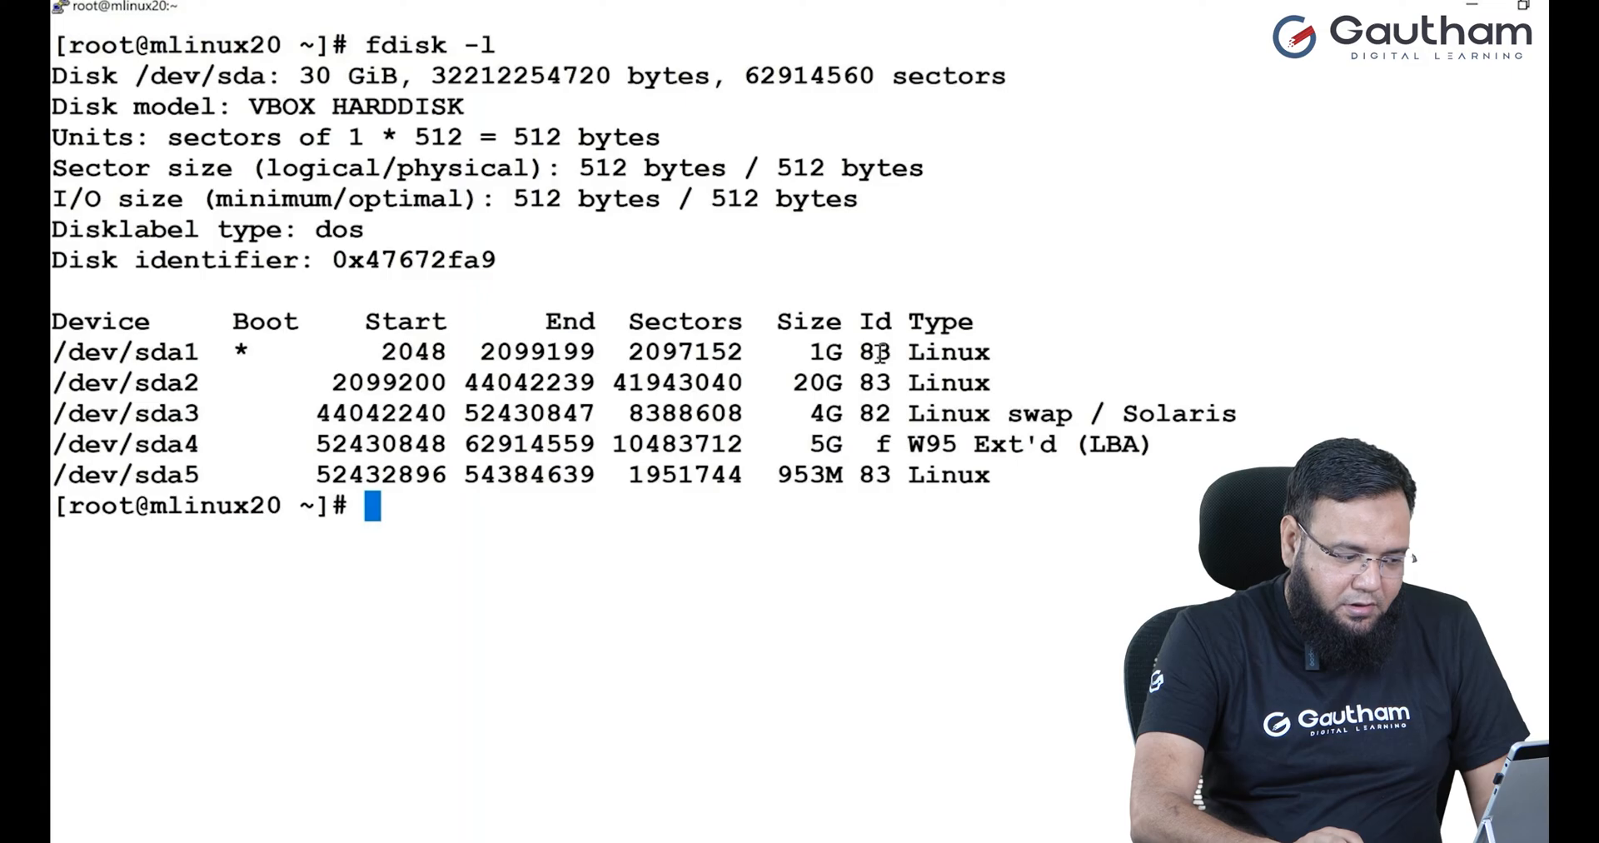
pyautogui.write('lsblk')
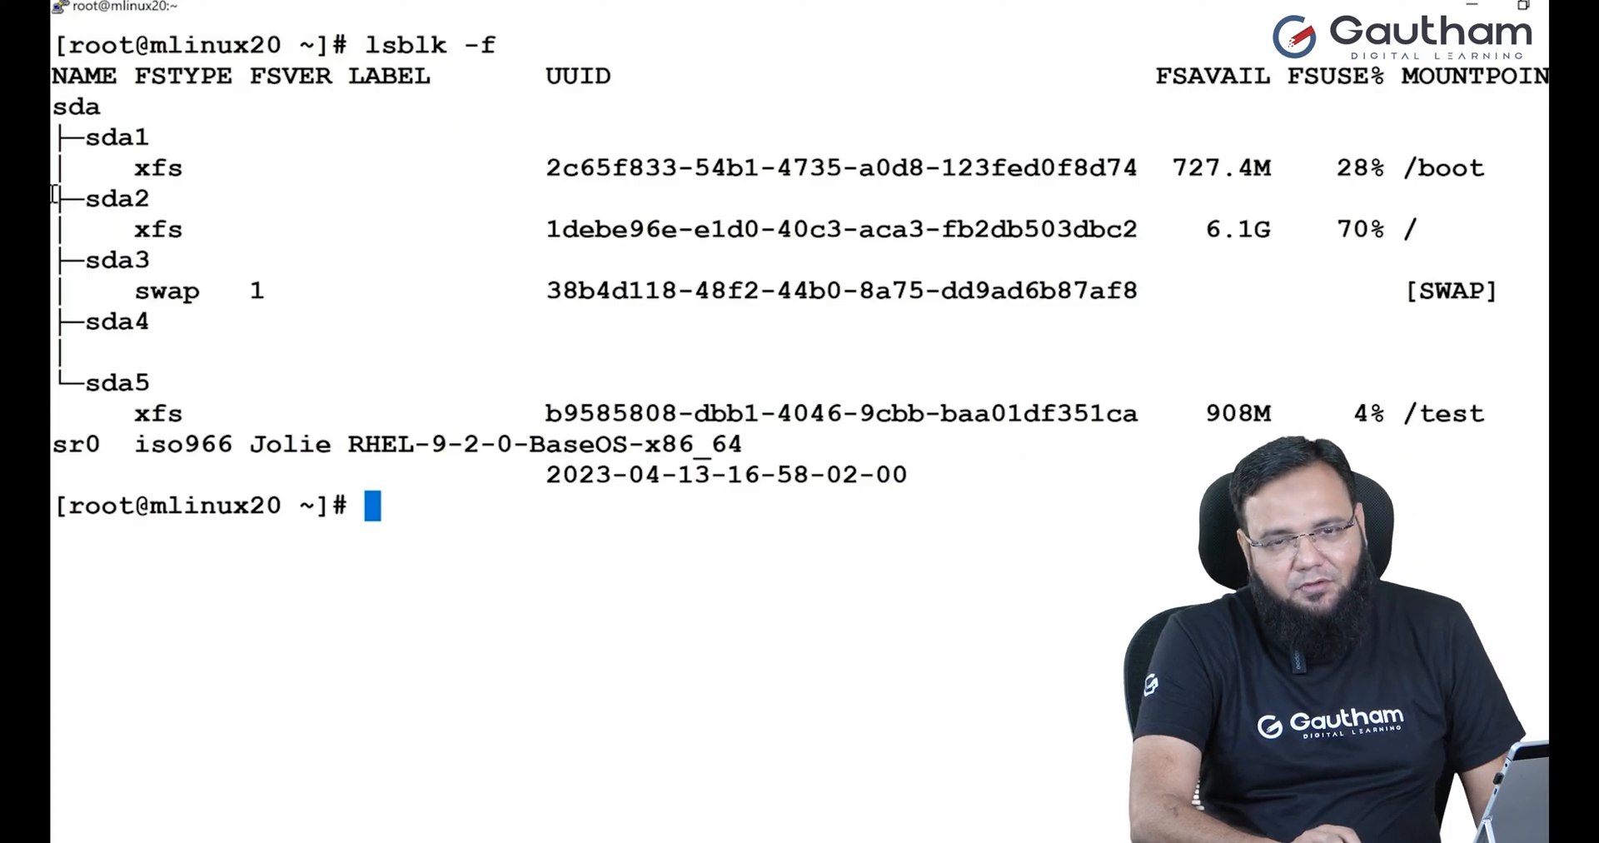
pyautogui.doubleClick(158, 413)
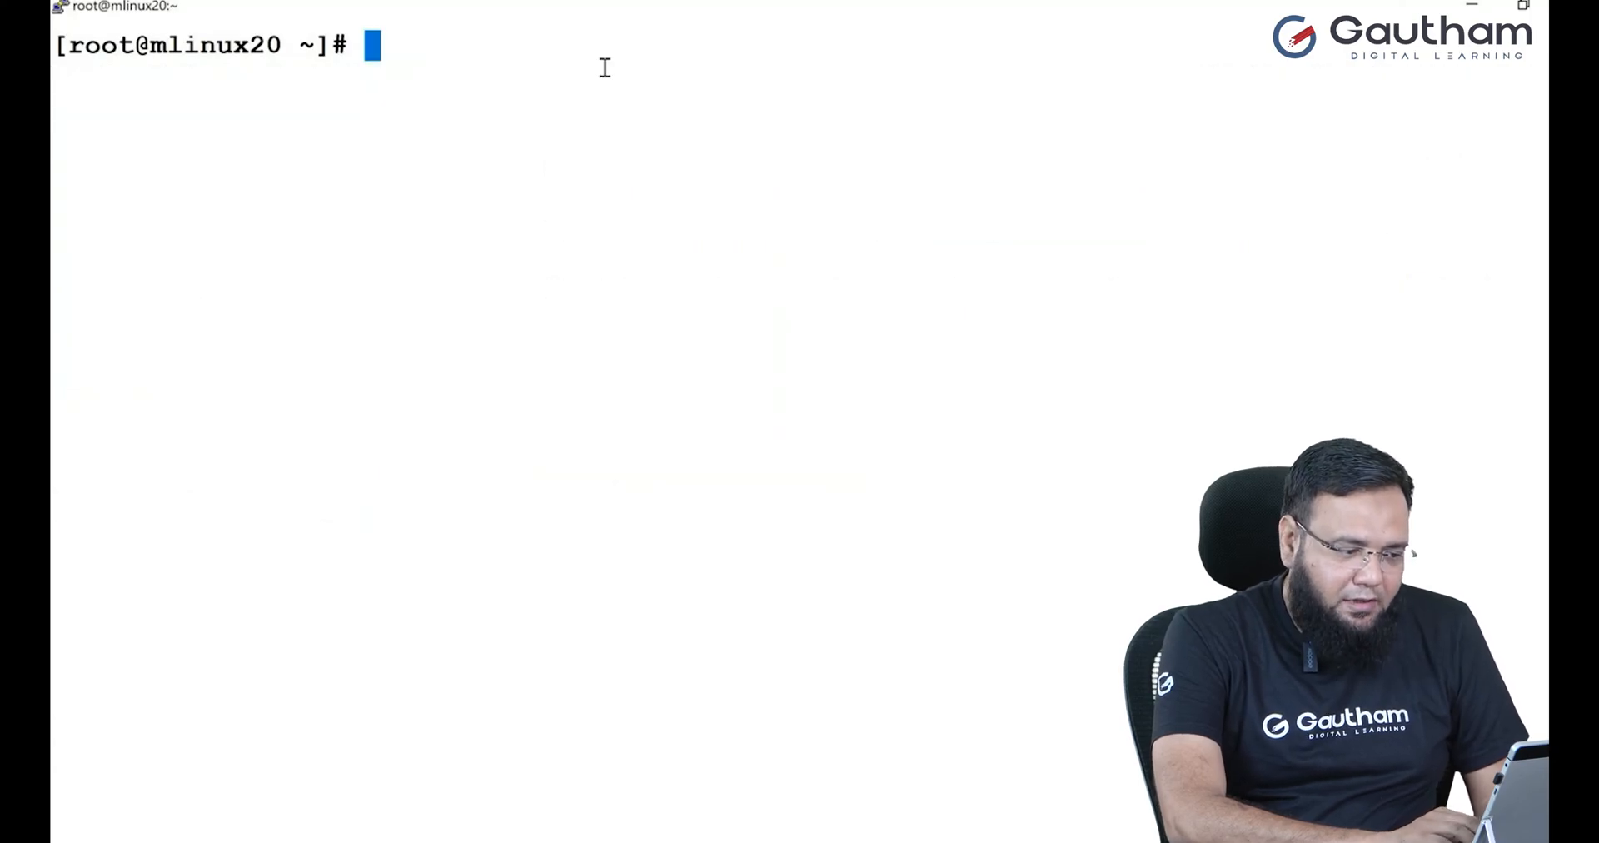
# Step: View /etc/fstab in vim and highlight the mount entry lines for review
pyautogui.write('vim /et')
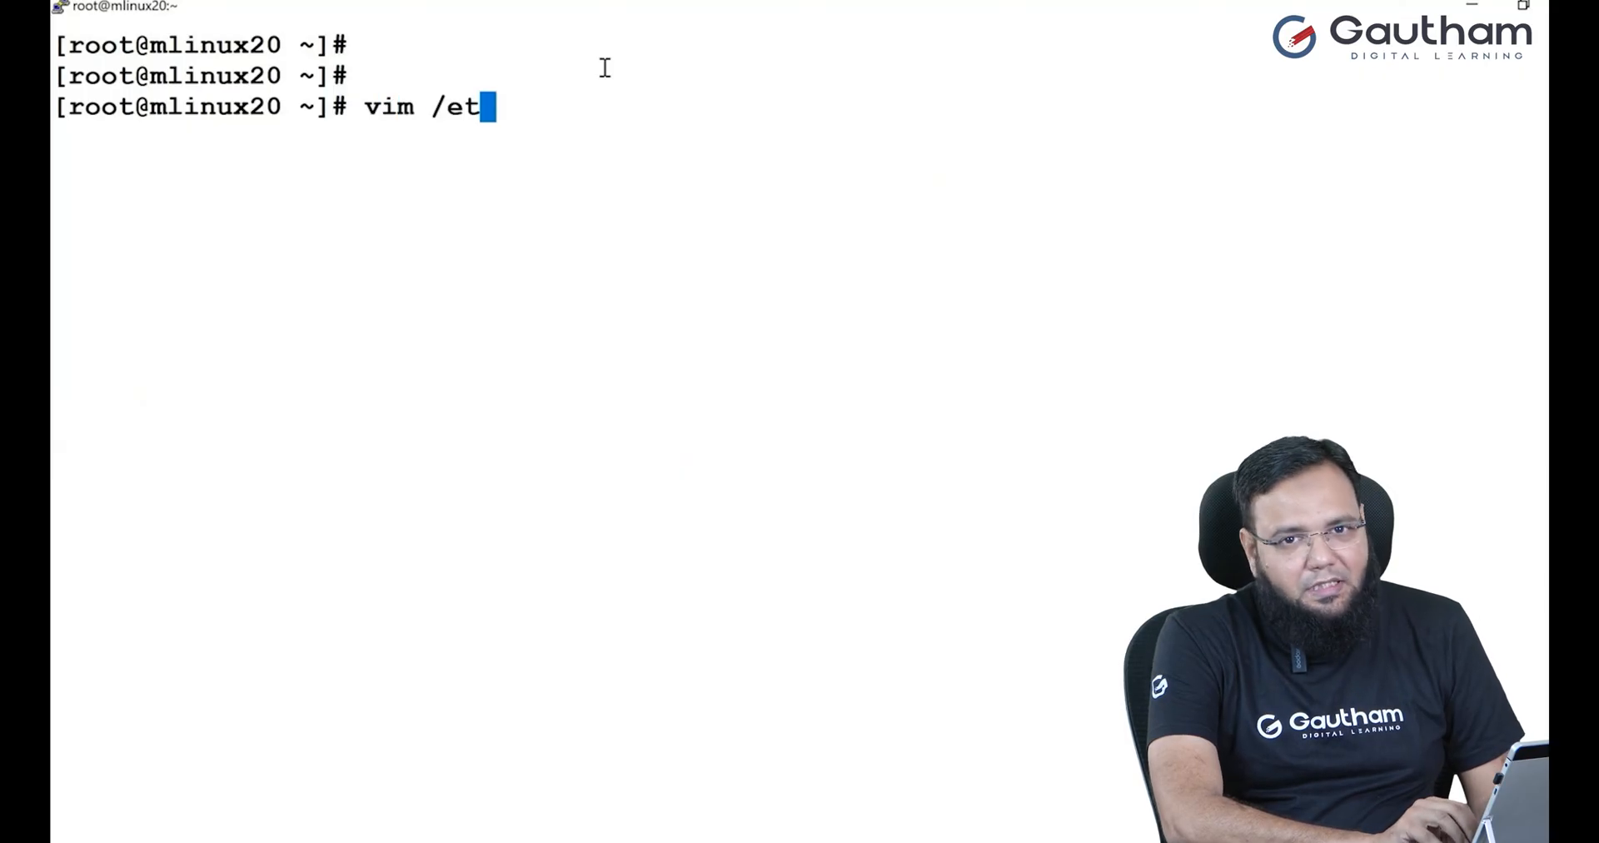
pyautogui.write('c/fstab')
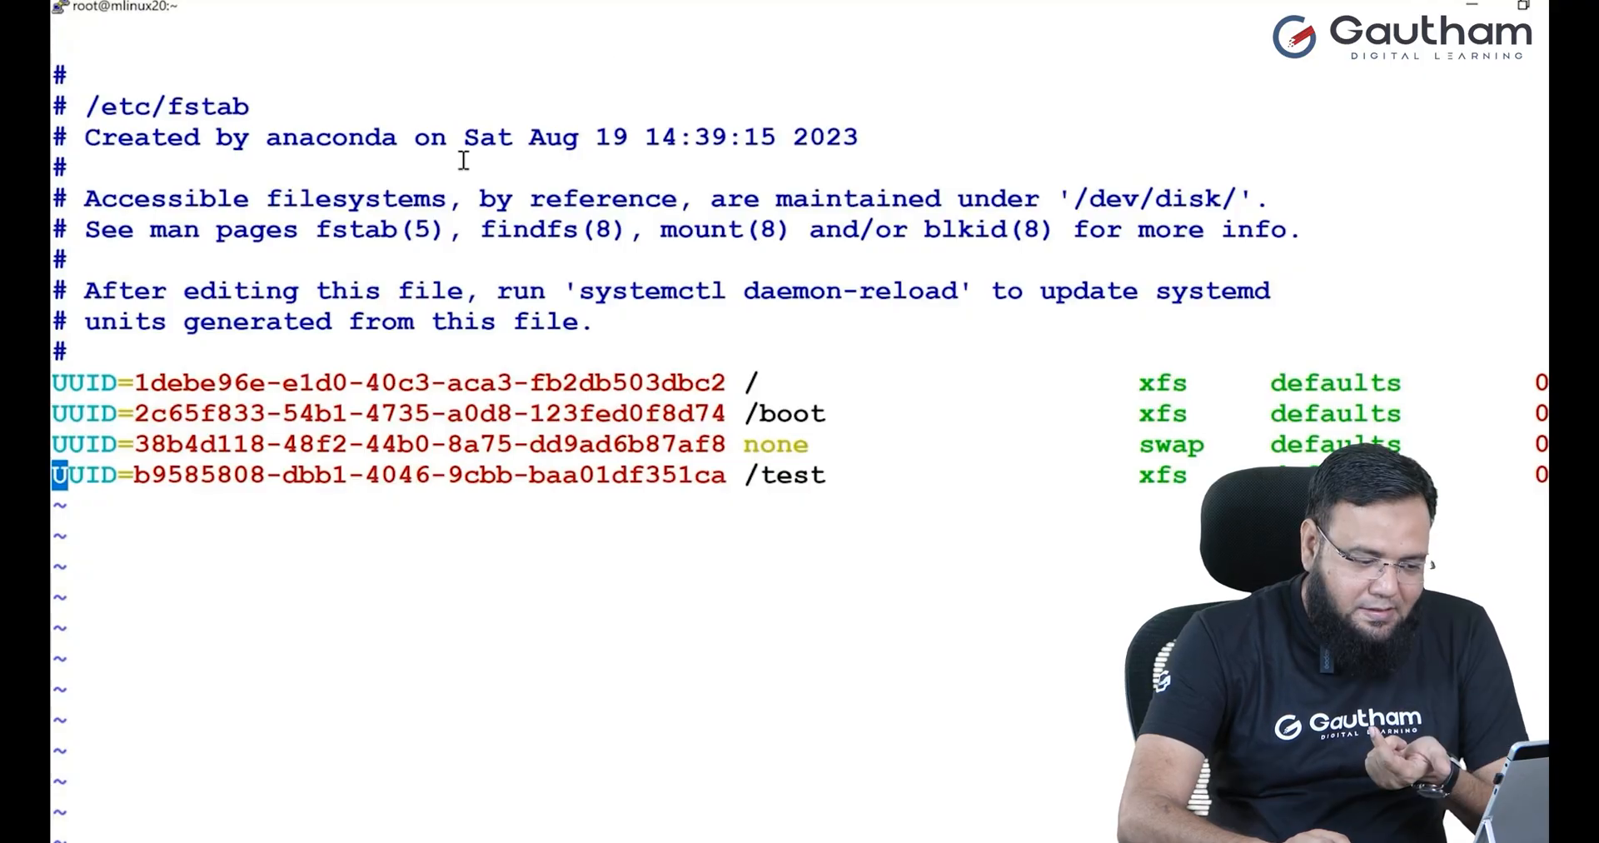
pyautogui.moveTo(130, 474); pyautogui.dragTo(726, 475)
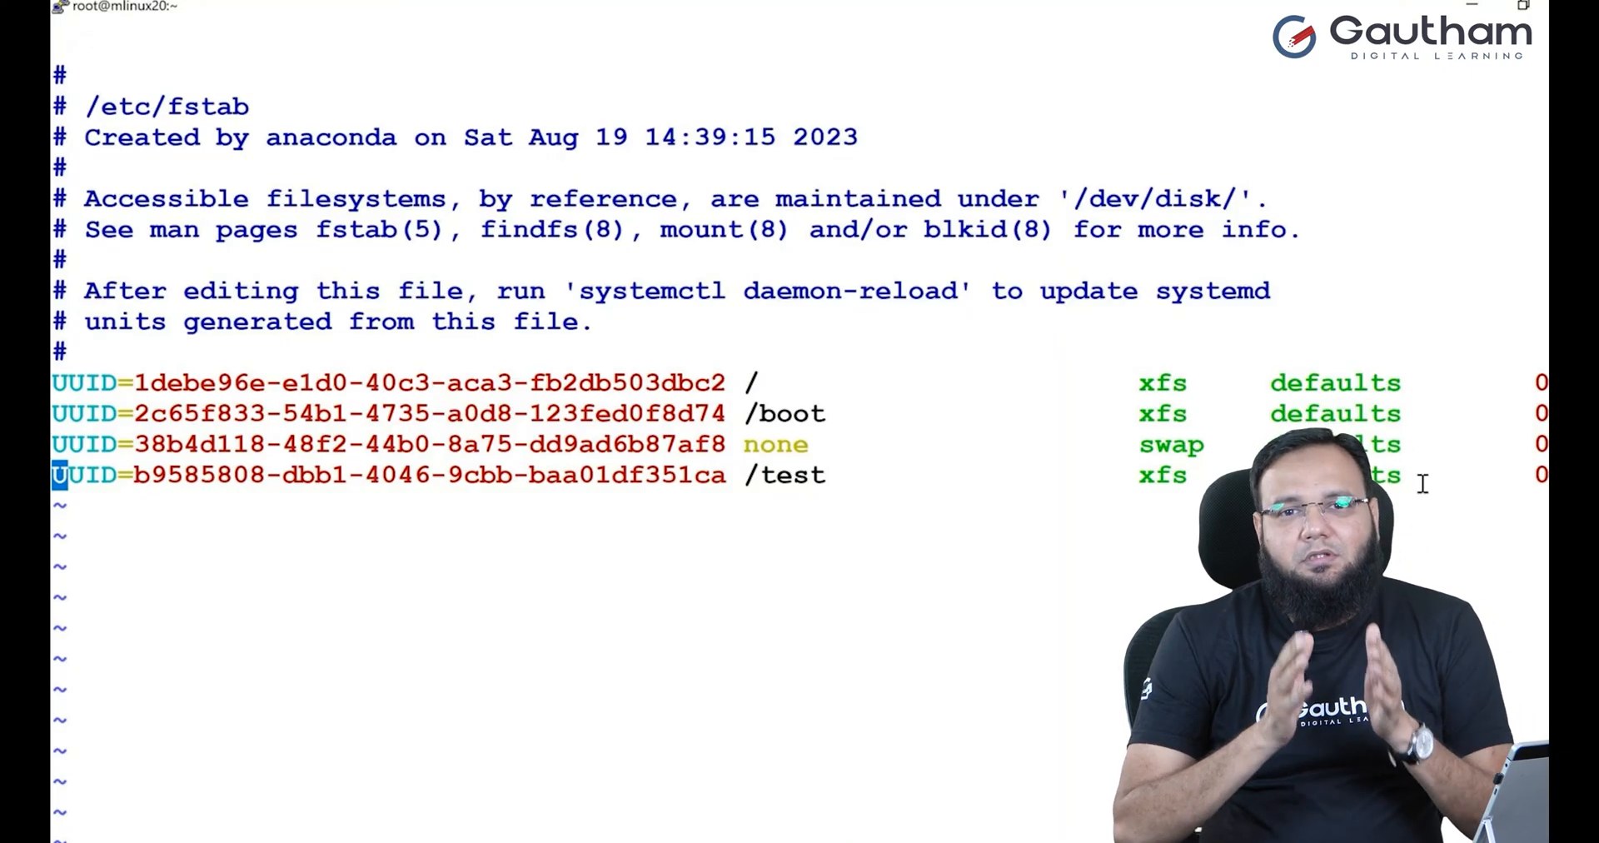
pyautogui.moveTo(128, 474); pyautogui.dragTo(731, 475)
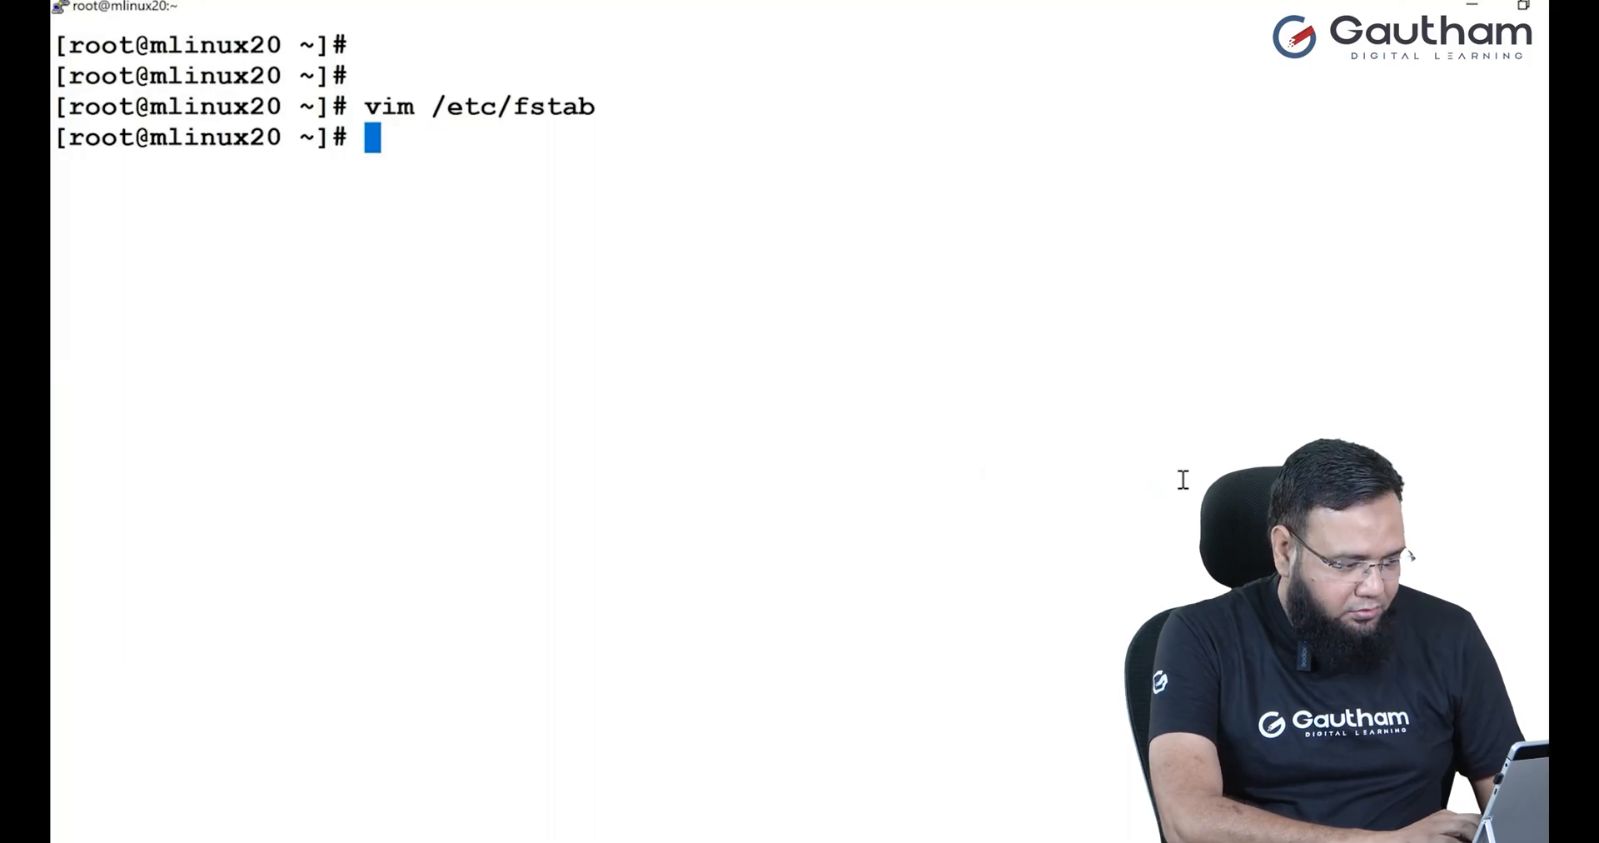
# Step: Run reboot so the server restarts and the PuTTY session drops
pyautogui.write('reb')
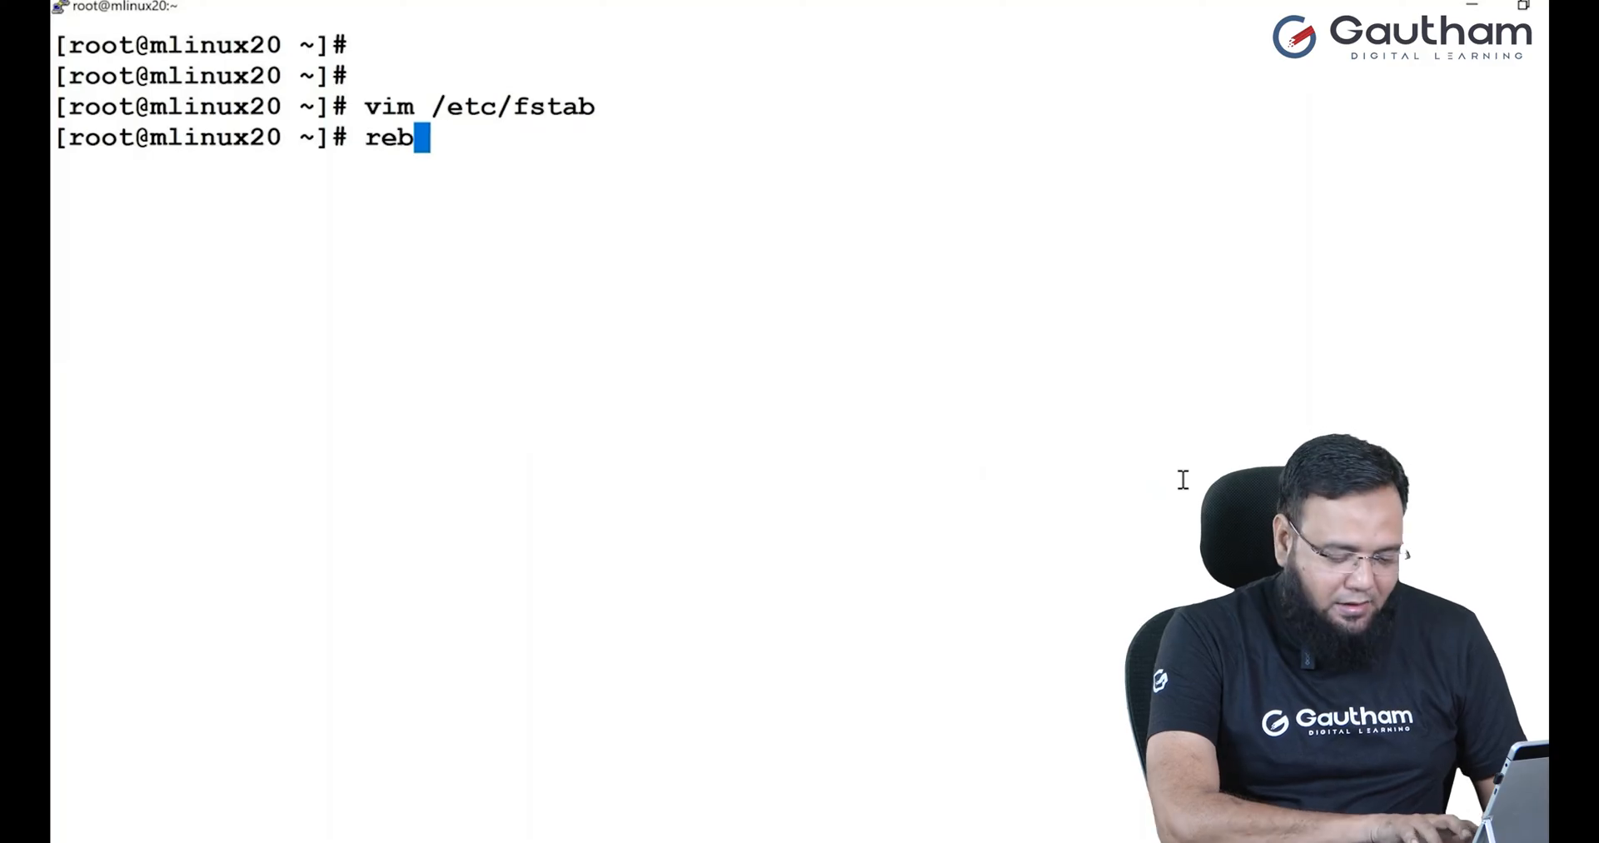
pyautogui.write('oot')
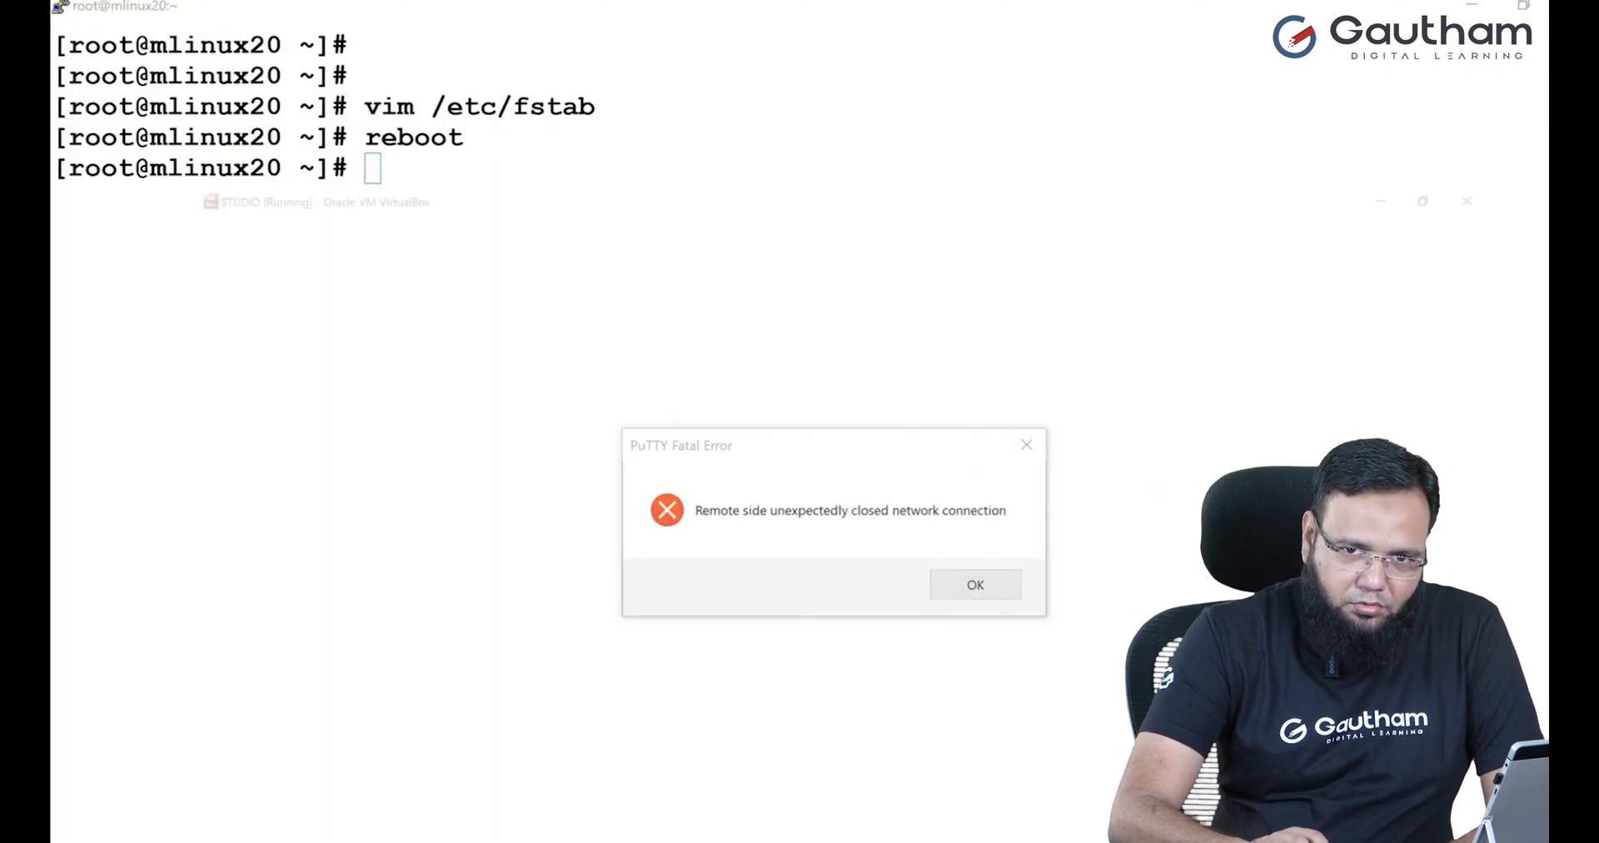
# Step: Dismiss the PuTTY lost-connection error before moving to the VM console
pyautogui.click(971, 583)
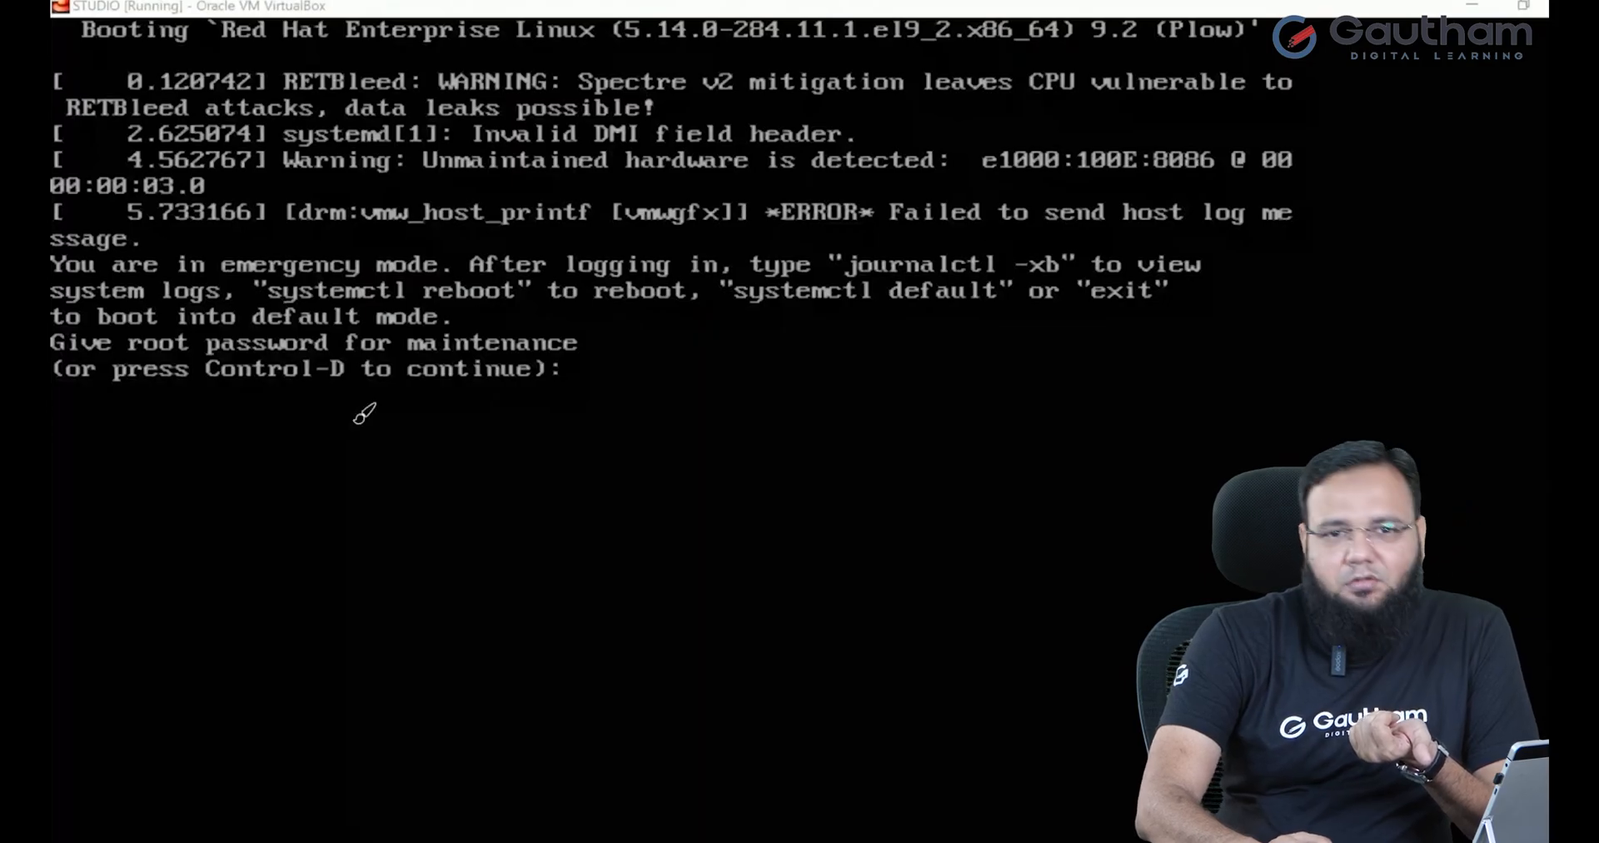
pyautogui.moveTo(470, 296)
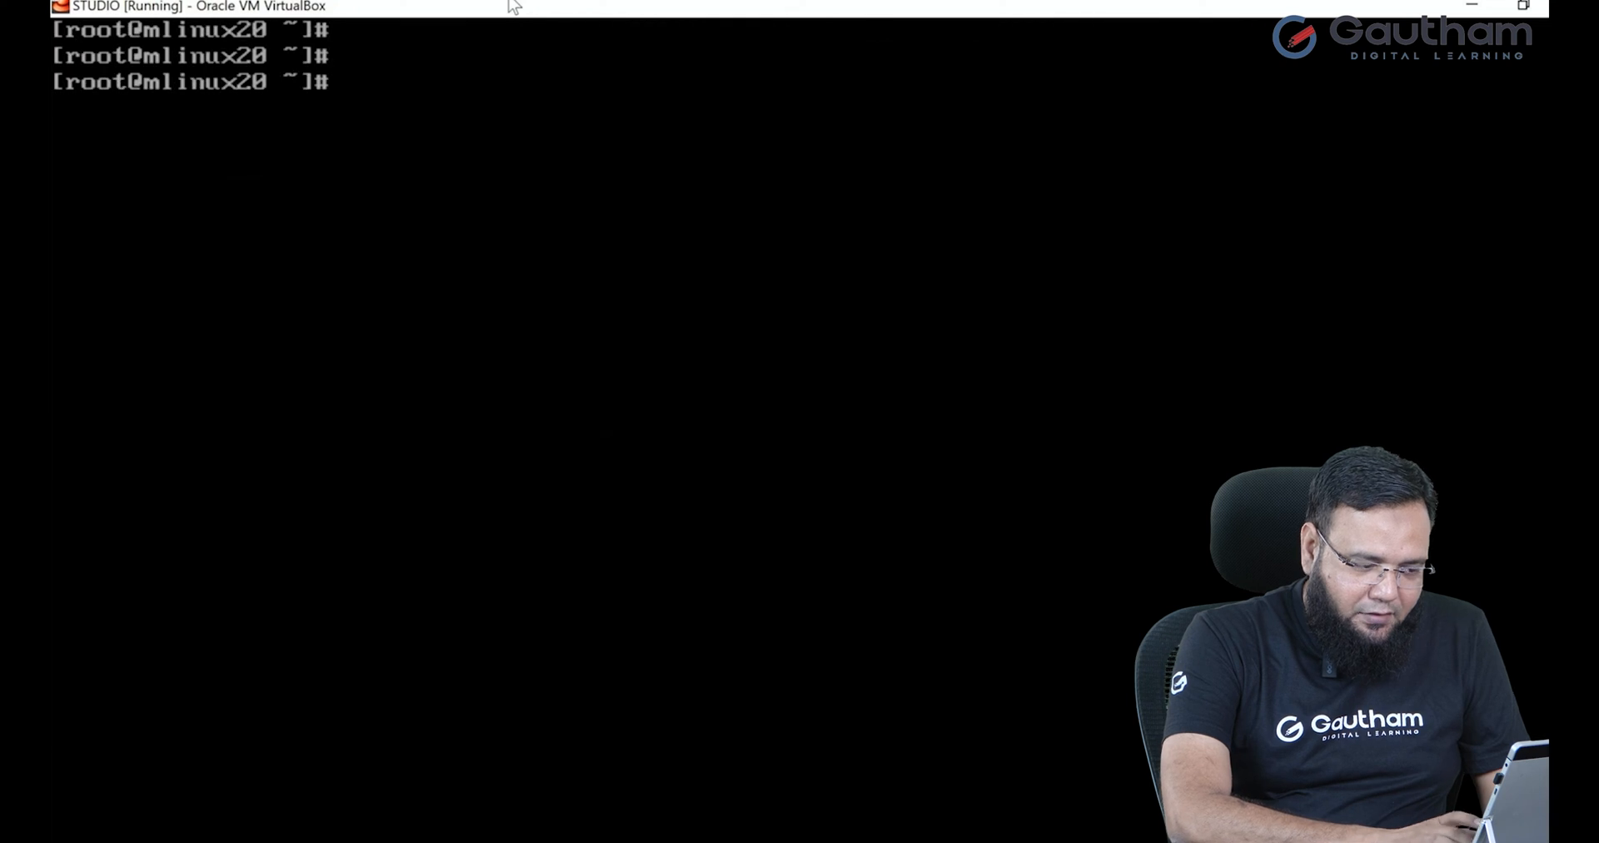
# Step: Run lsblk for partition UUIDs and cat /etc/fstab to compare entries
pyautogui.write('lsblk -f')
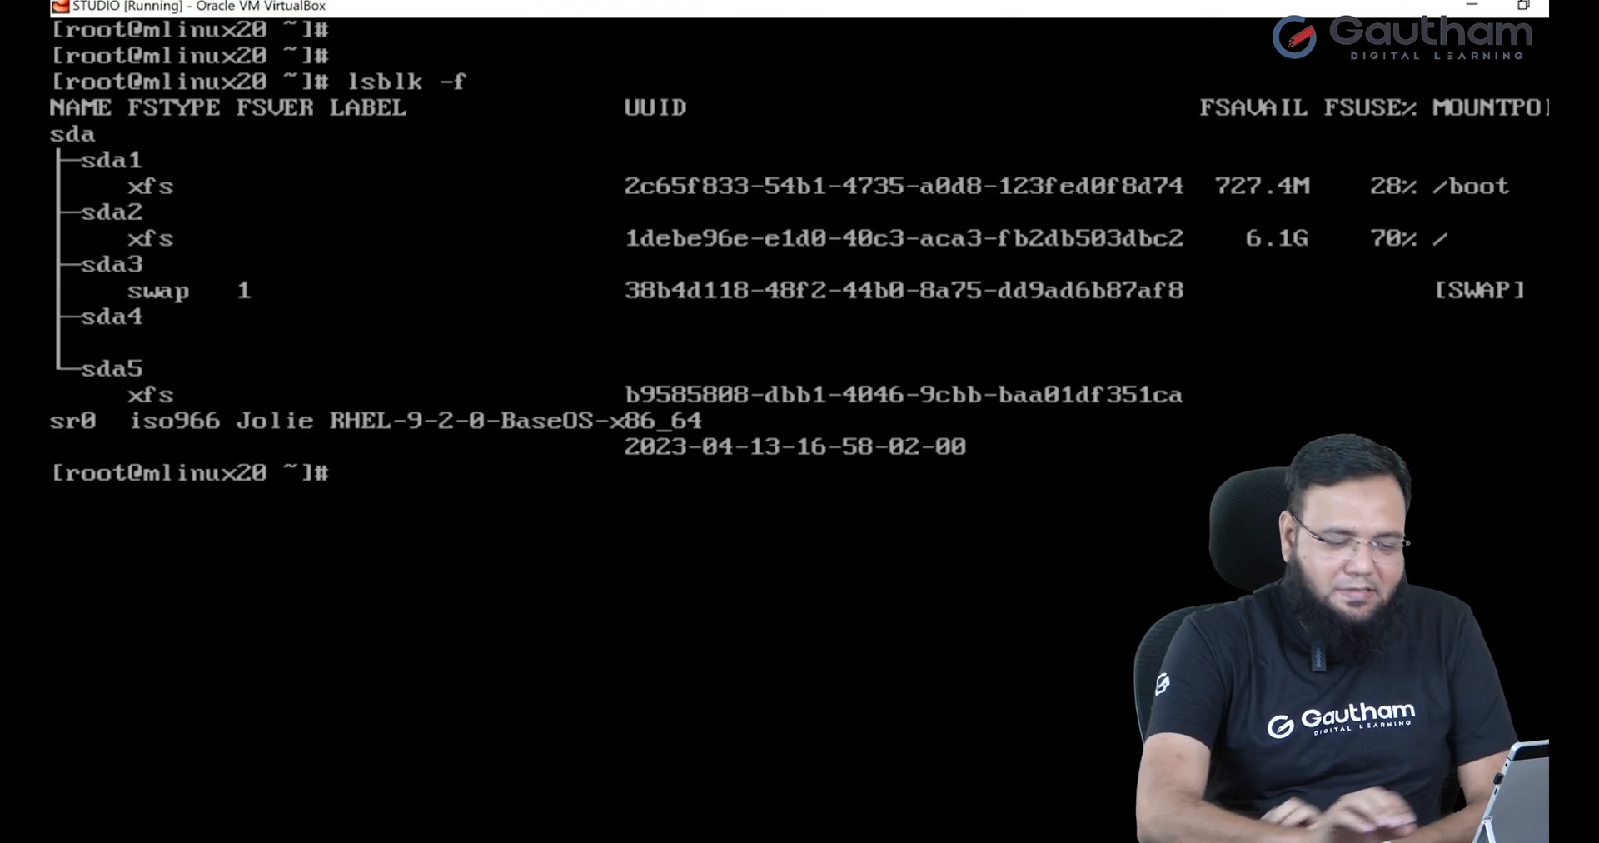
pyautogui.write('cat /etc/fstab')
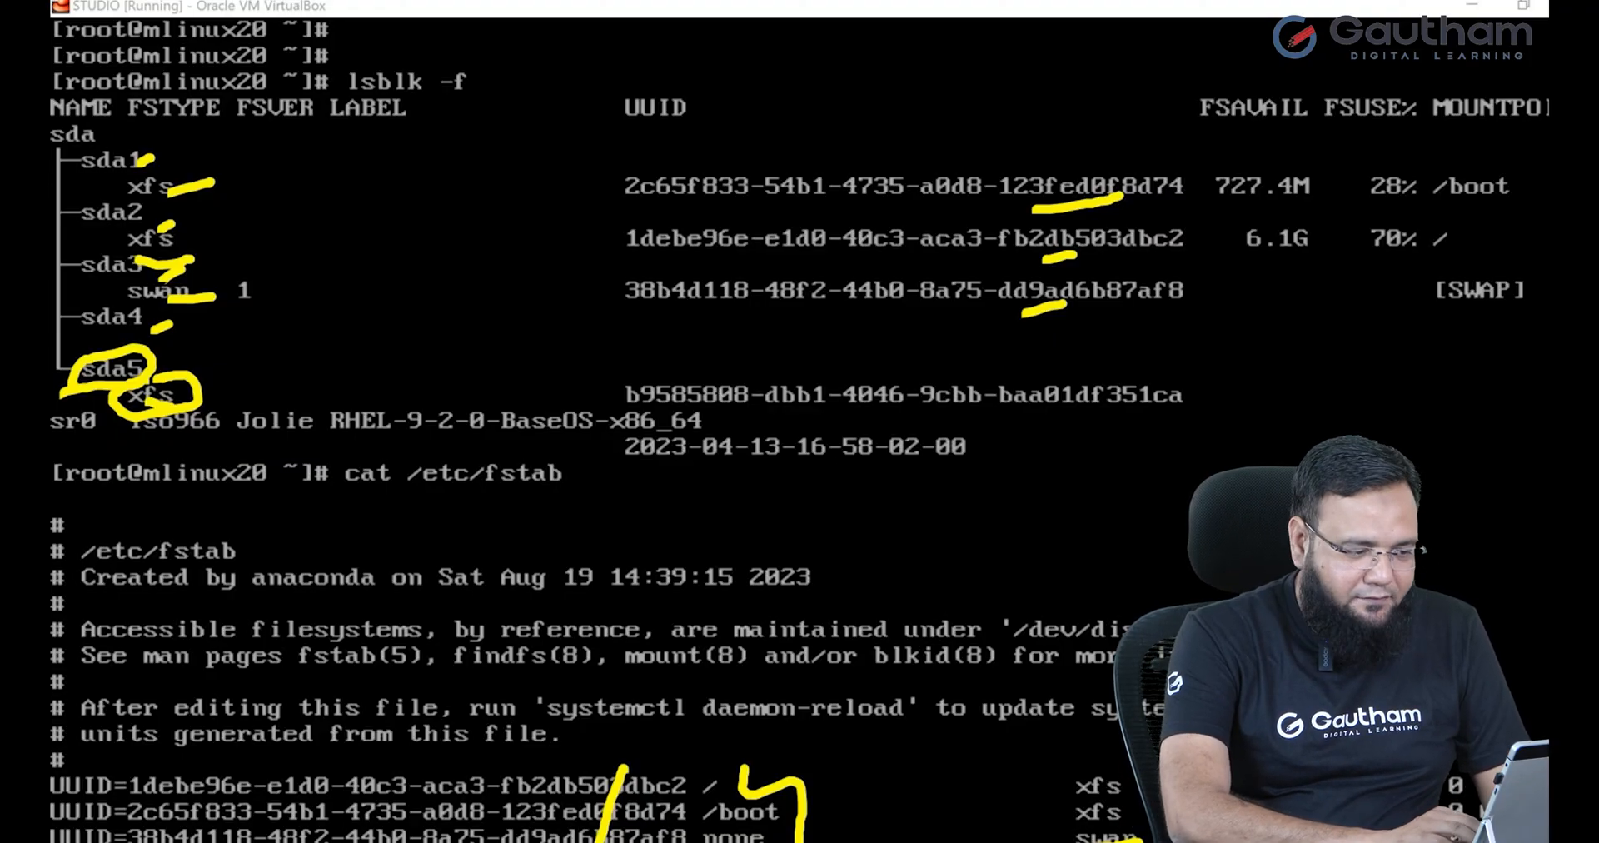
# Step: Edit /etc/fstab in vim to fix the bad line, then exit the maintenance shell
pyautogui.write('vi')
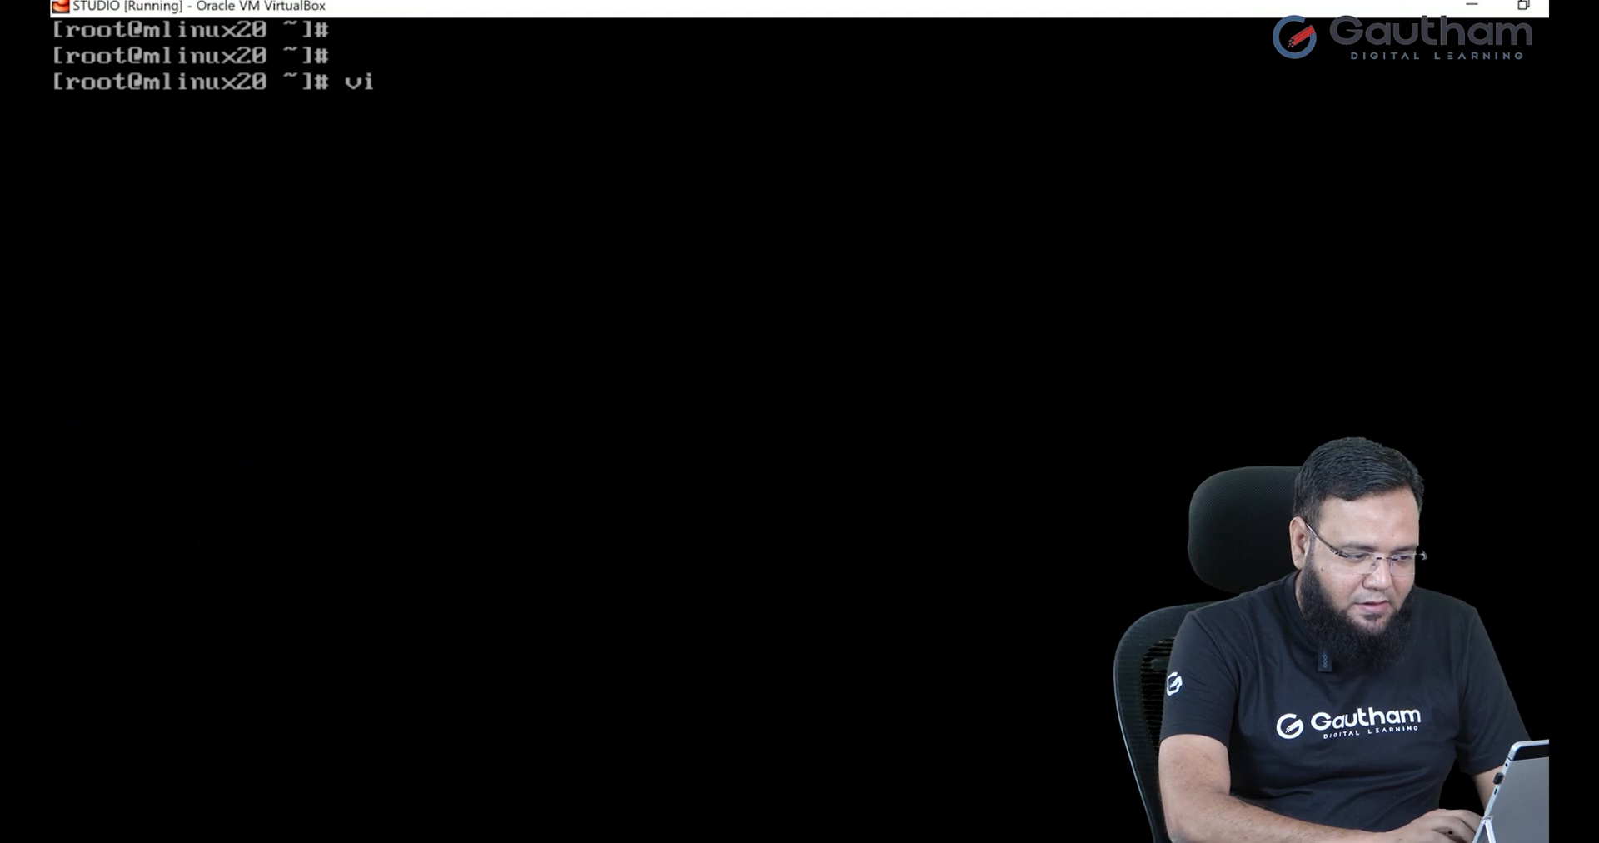
pyautogui.write('m /etc/fstab')
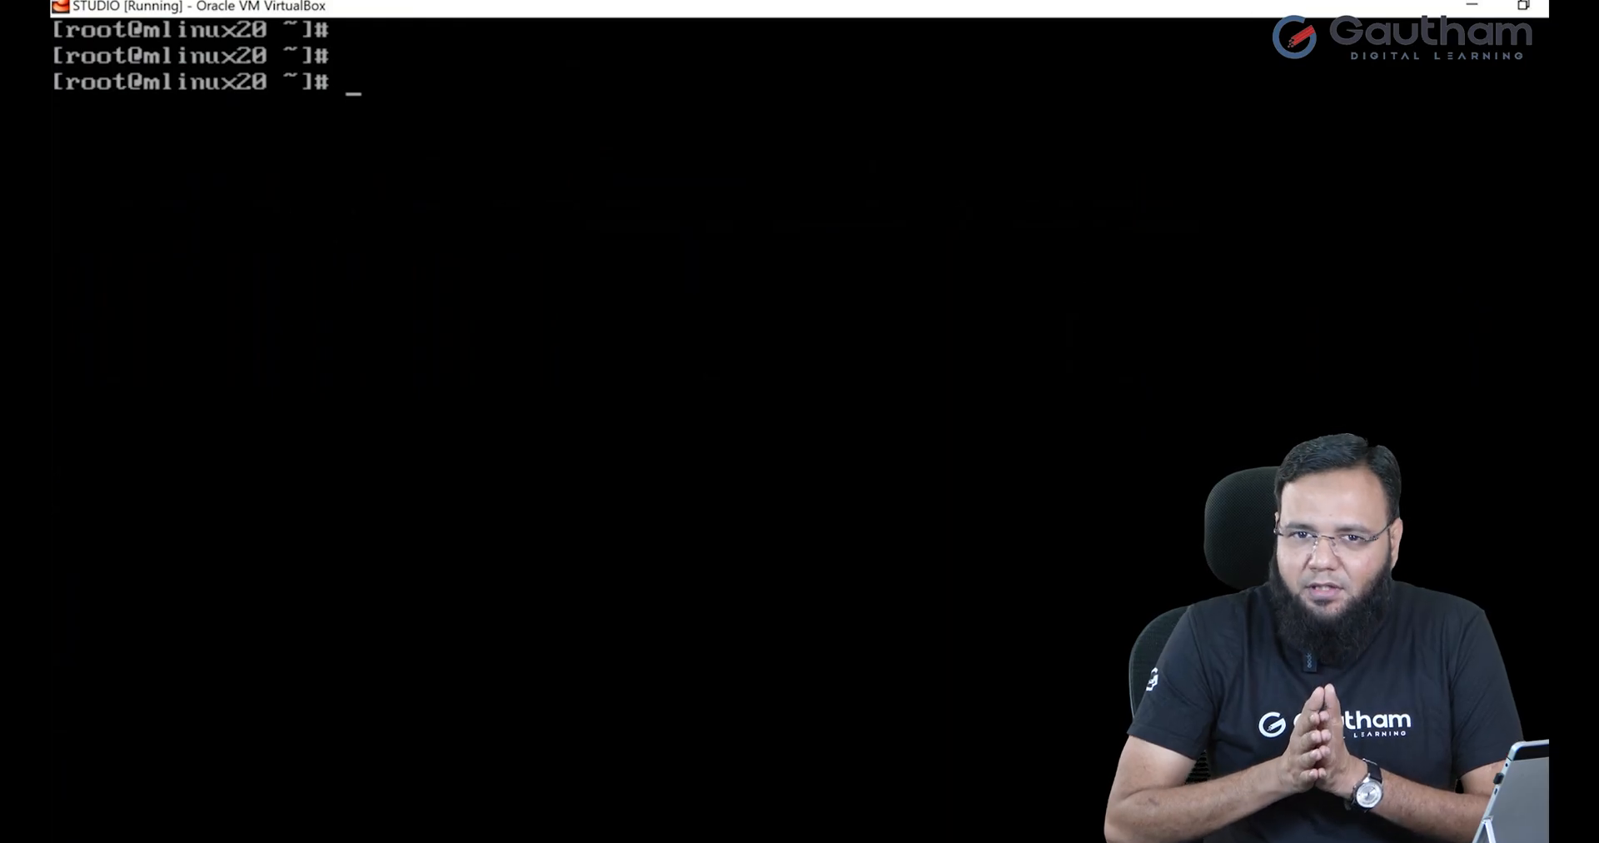
pyautogui.write('exit')
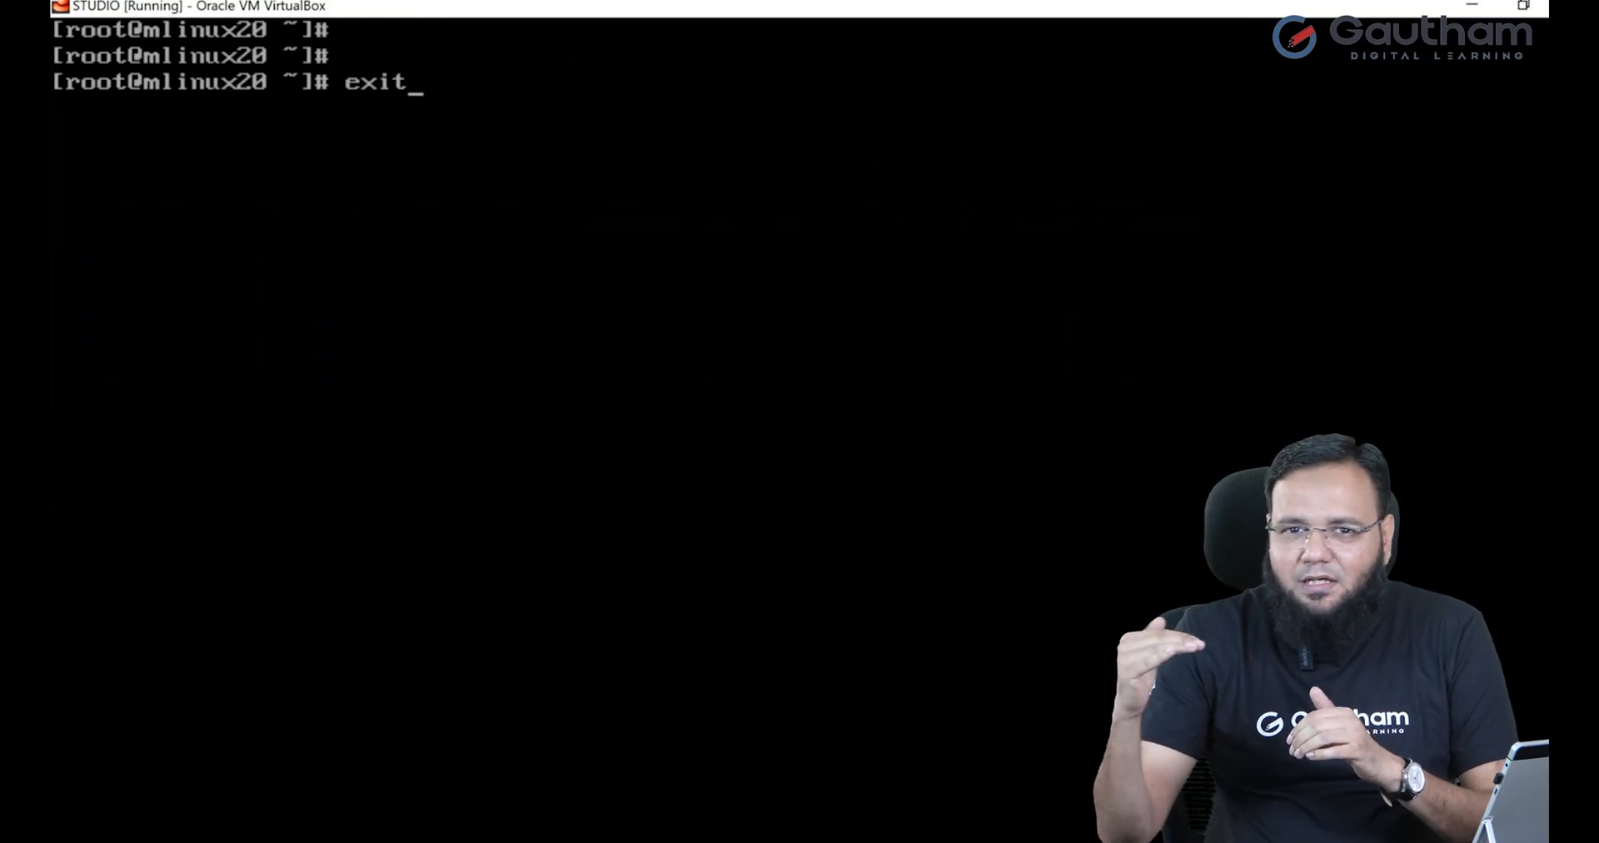